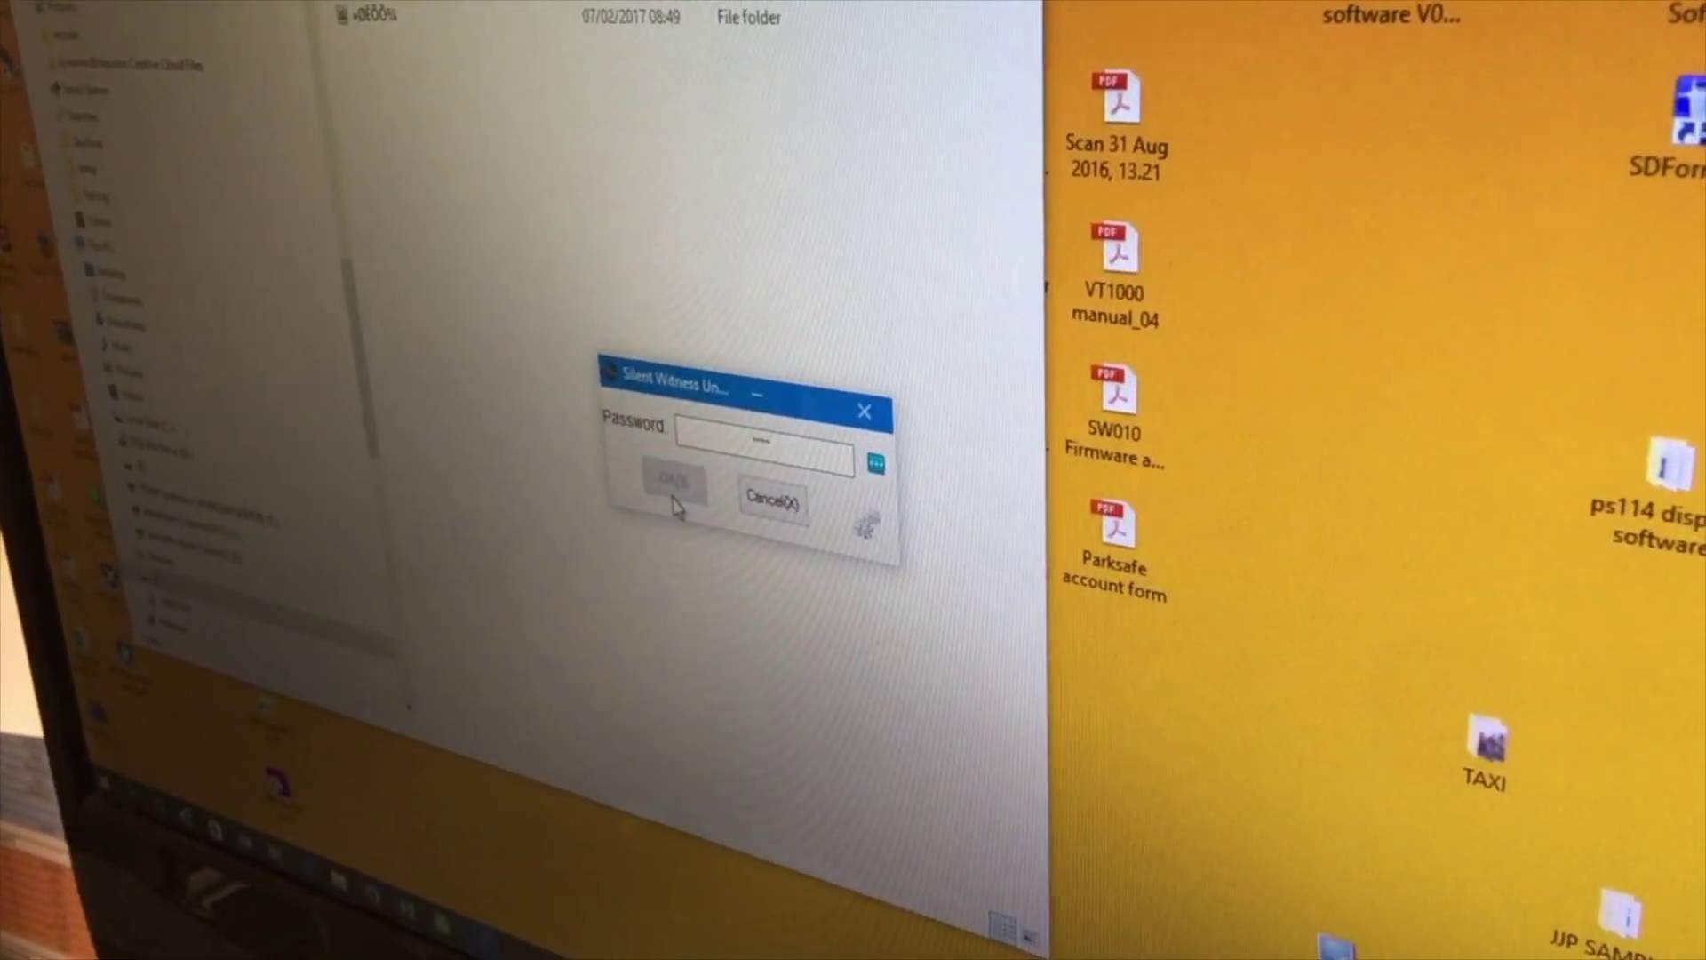
Step: Confirm the password, acknowledge 'Equipment decrypted', and show the Removable Disk's MOVIE and PHOTO folders
left_click(674, 485)
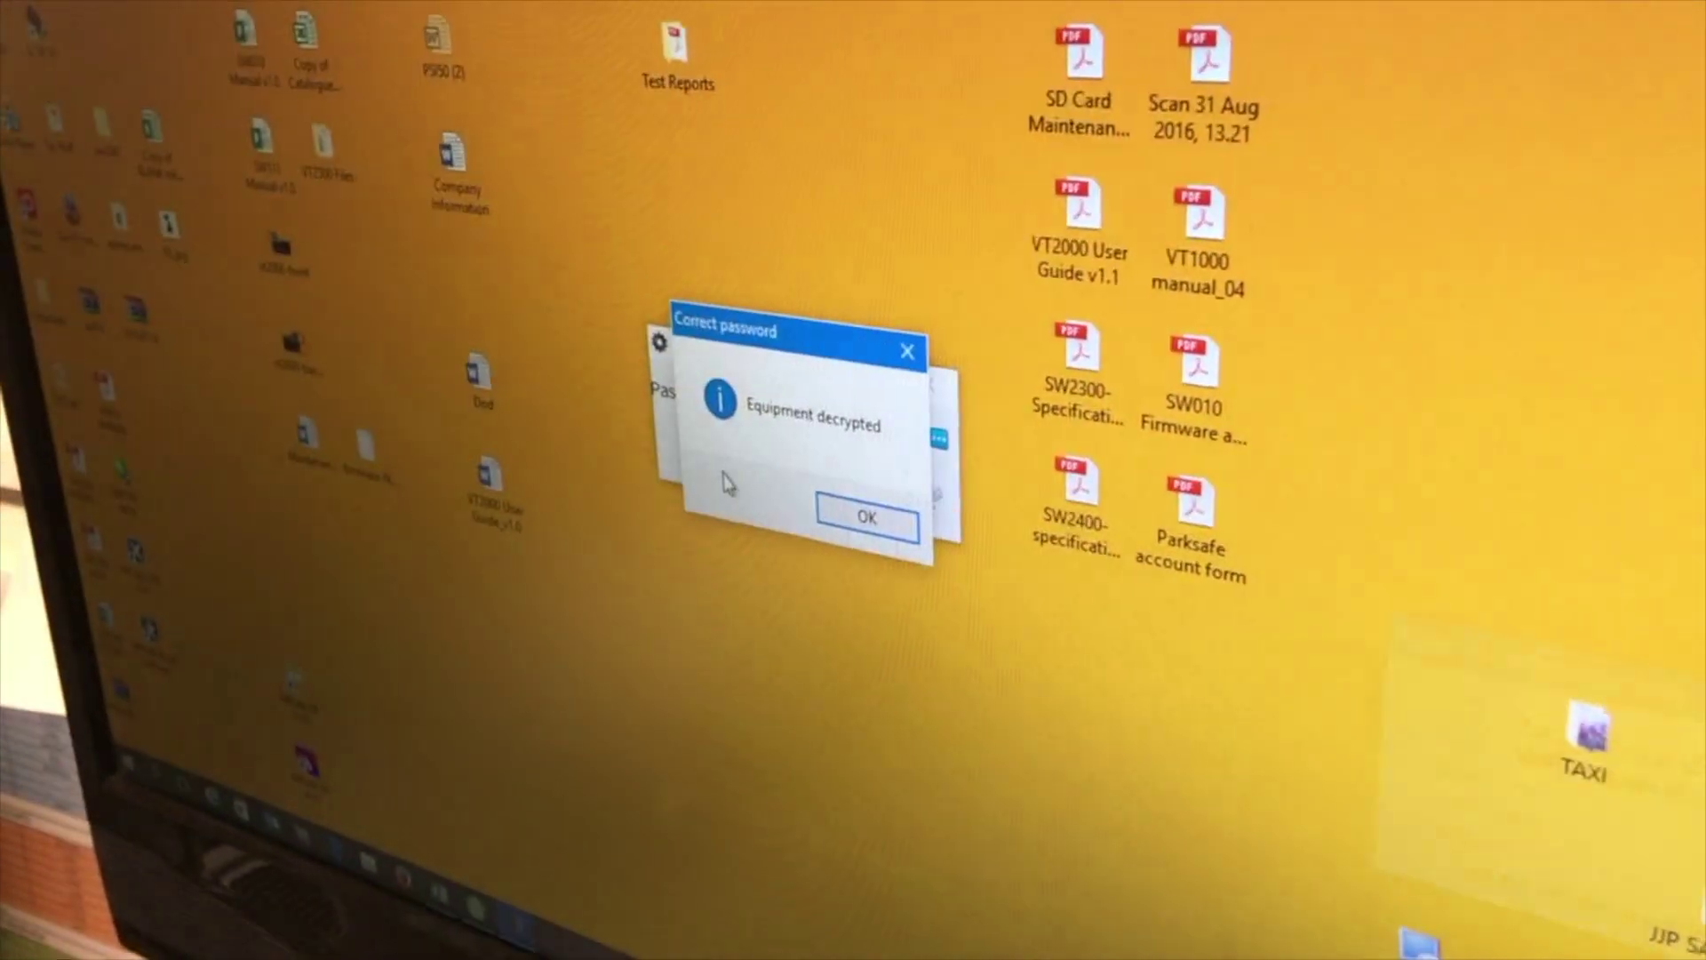
left_click(868, 519)
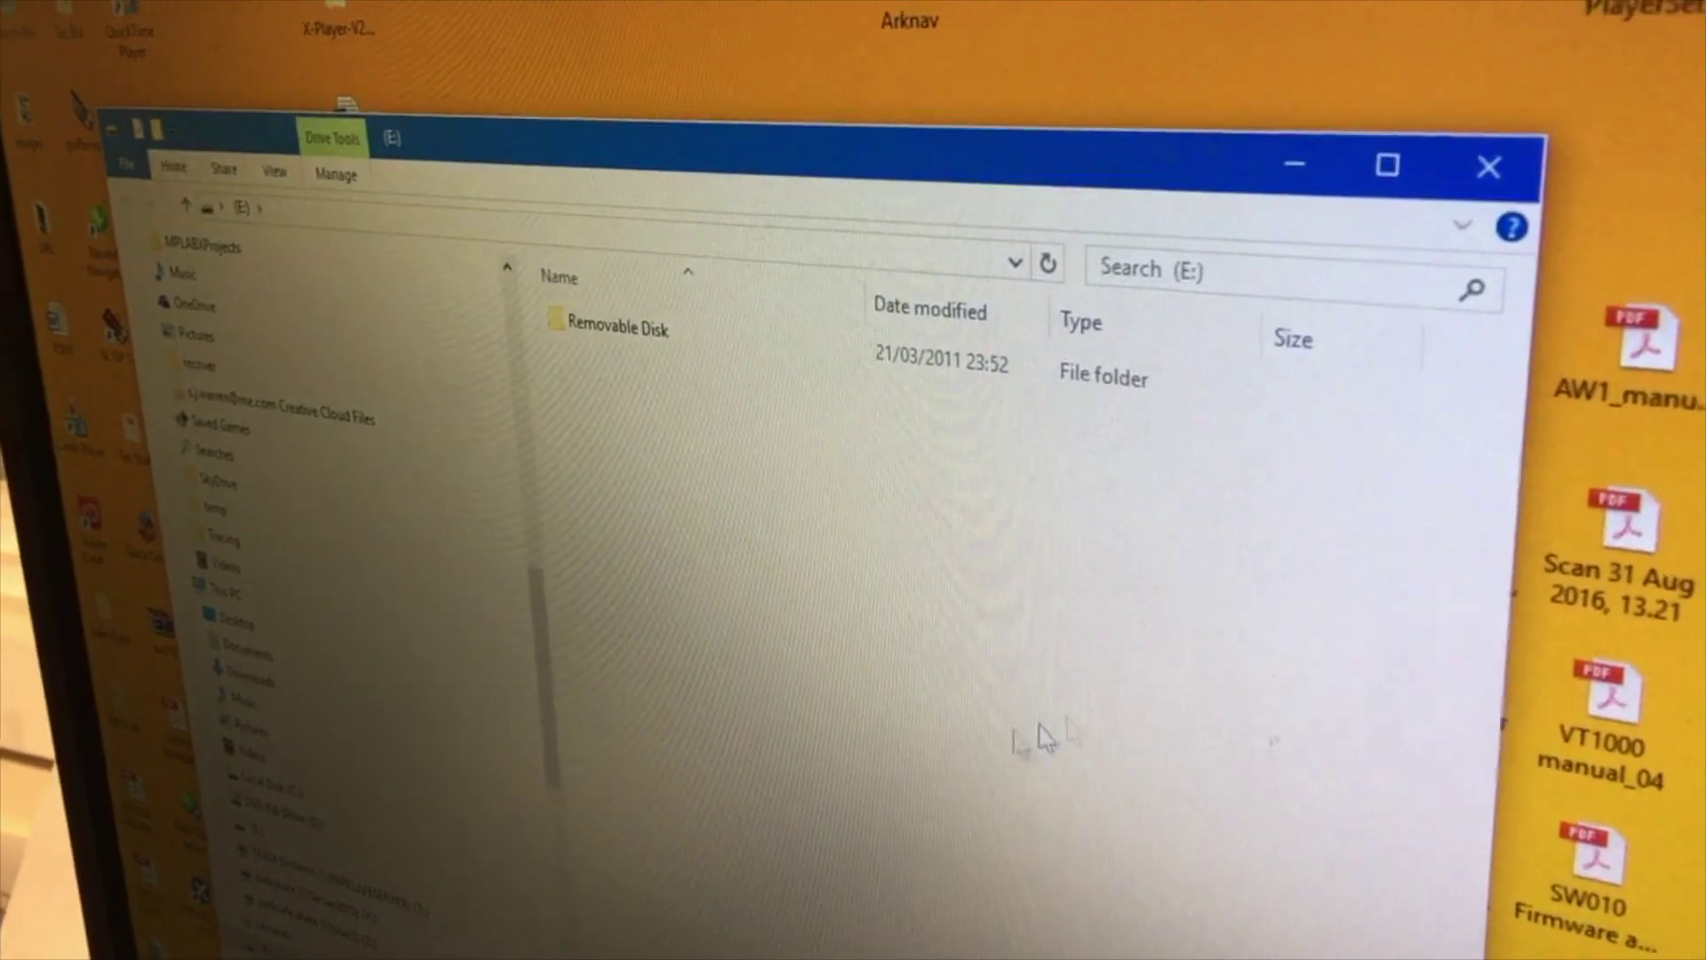
double_click(606, 327)
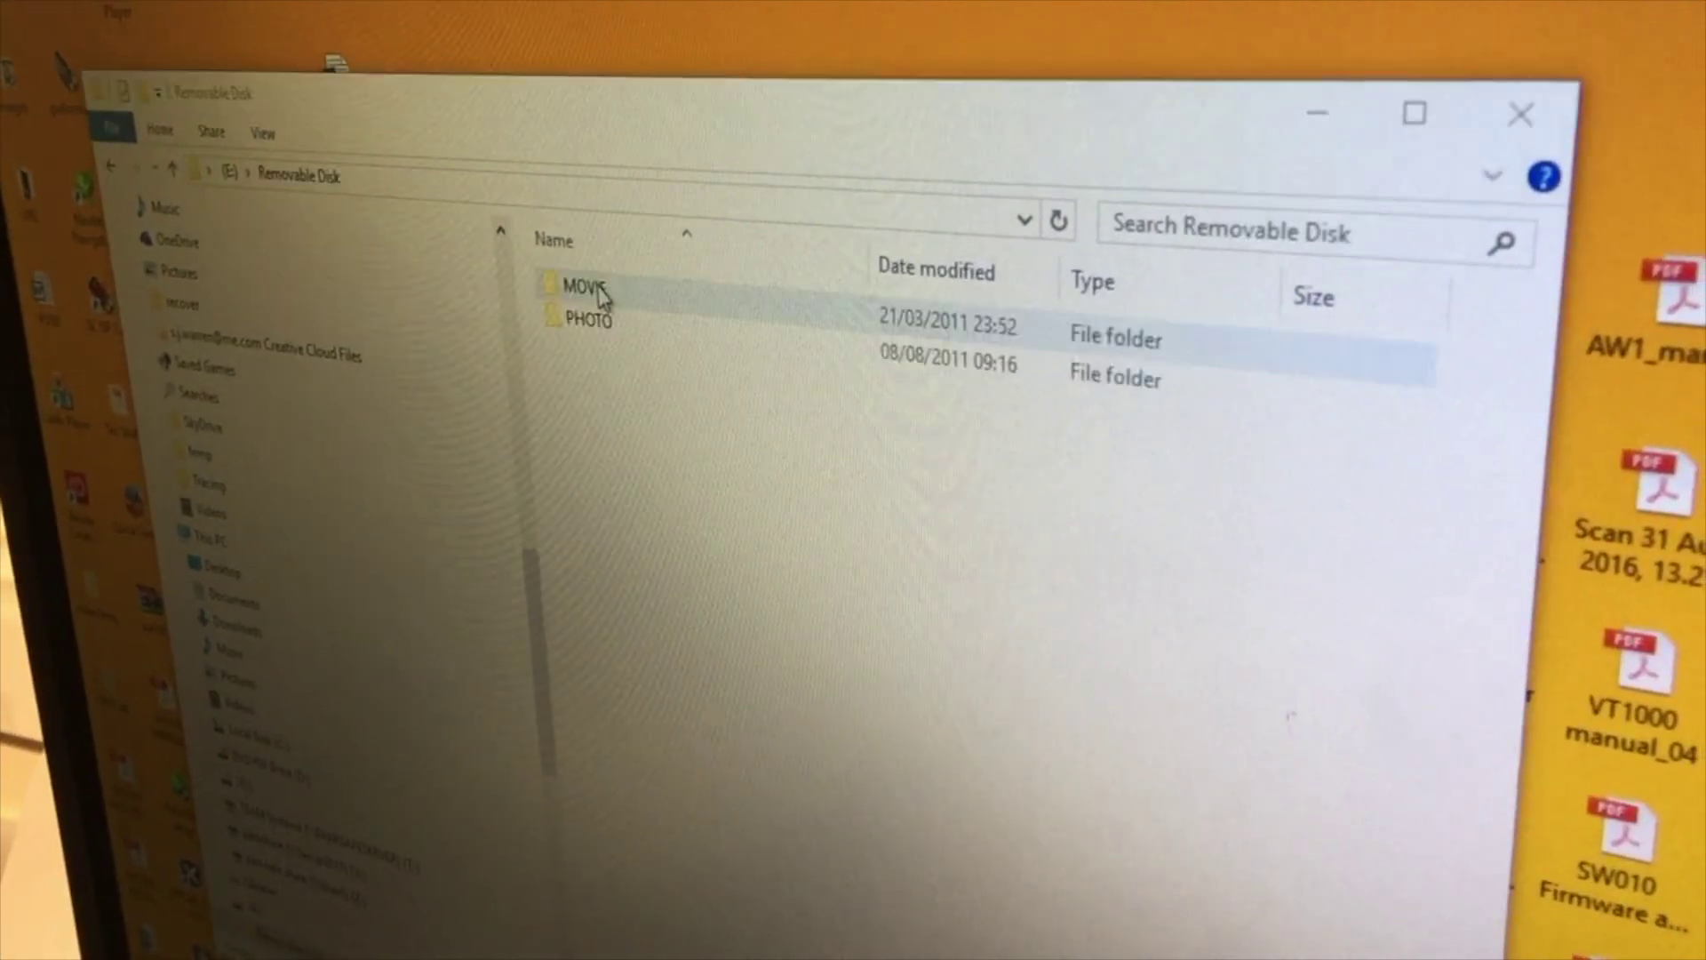